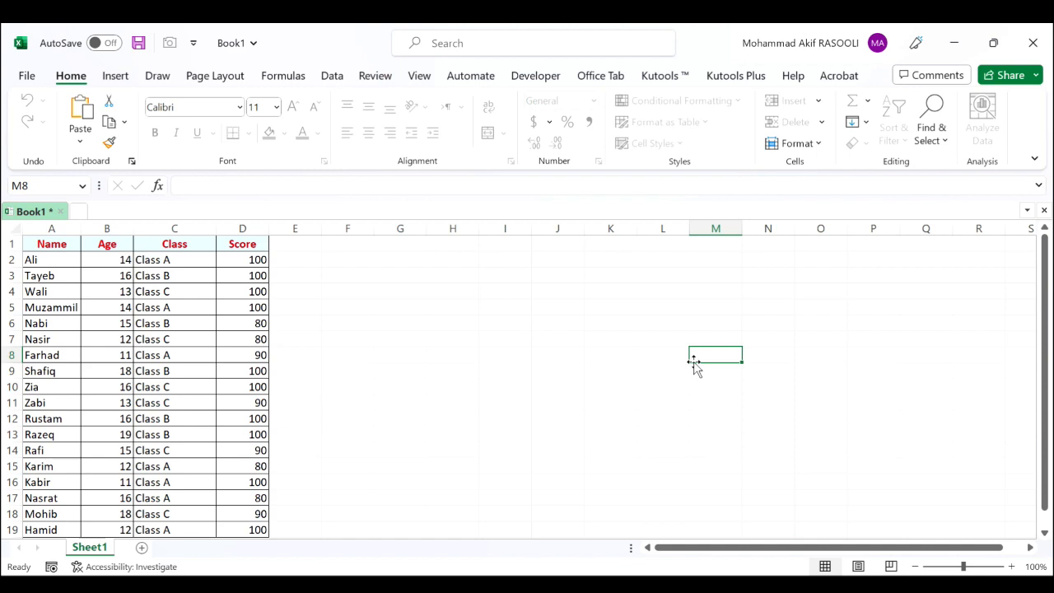
Open the Visual Basic editor with Alt+F11 and select the ThisWorkbook object.
key("Alt+F11")
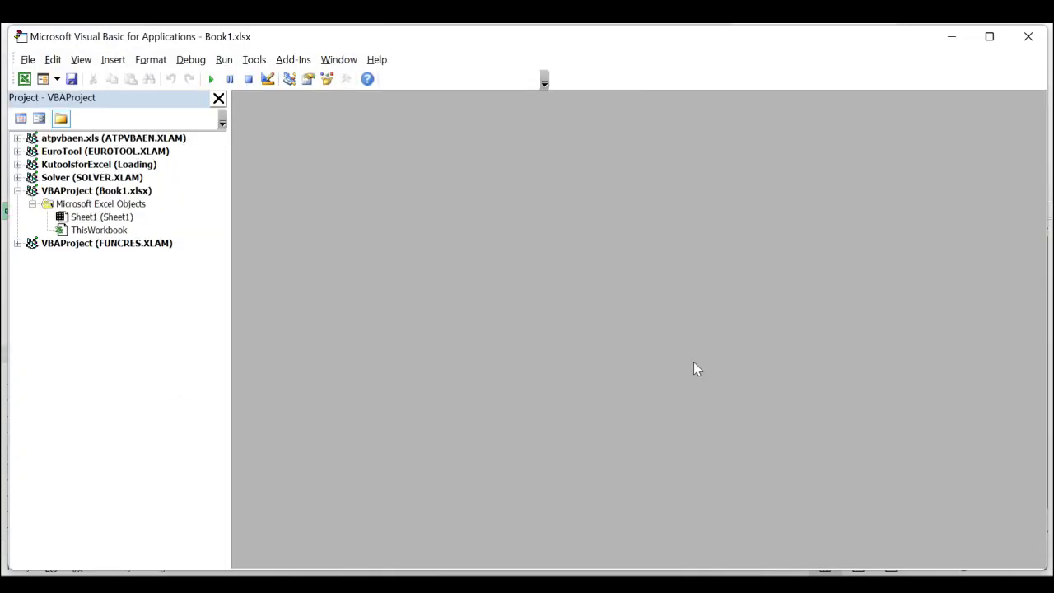
mouse_move(119, 235)
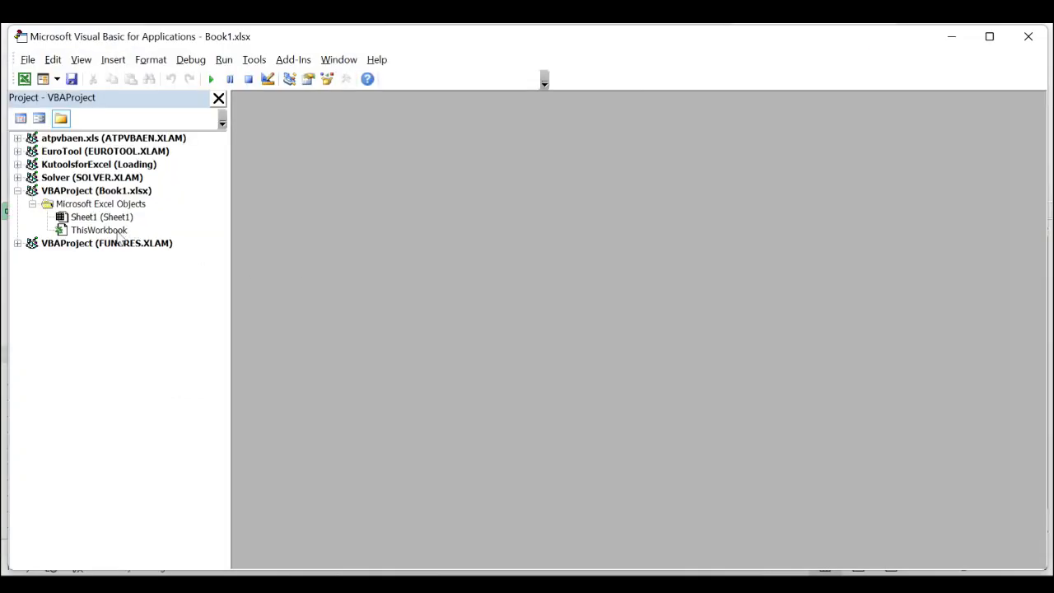
left_click(99, 229)
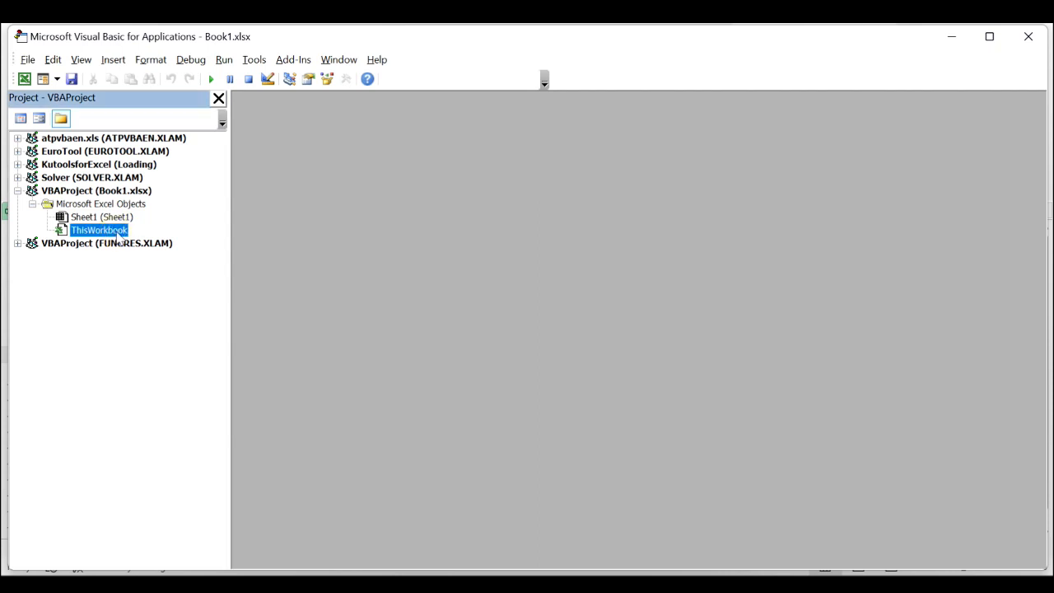
Open the ThisWorkbook code module to hold the Workbook_BeforeSave reprotect macro.
double_click(99, 230)
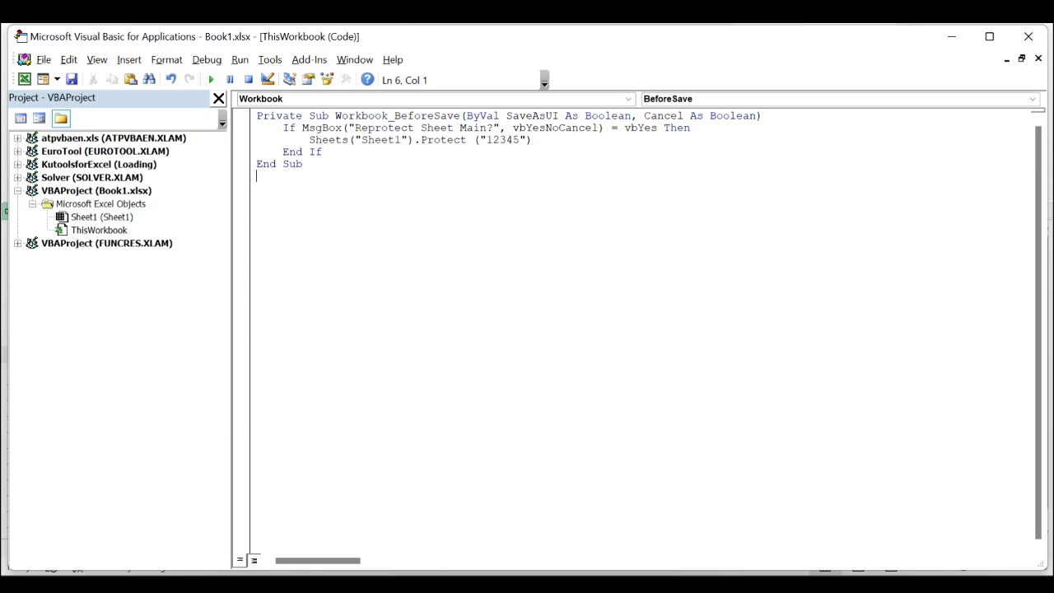
mouse_move(105, 116)
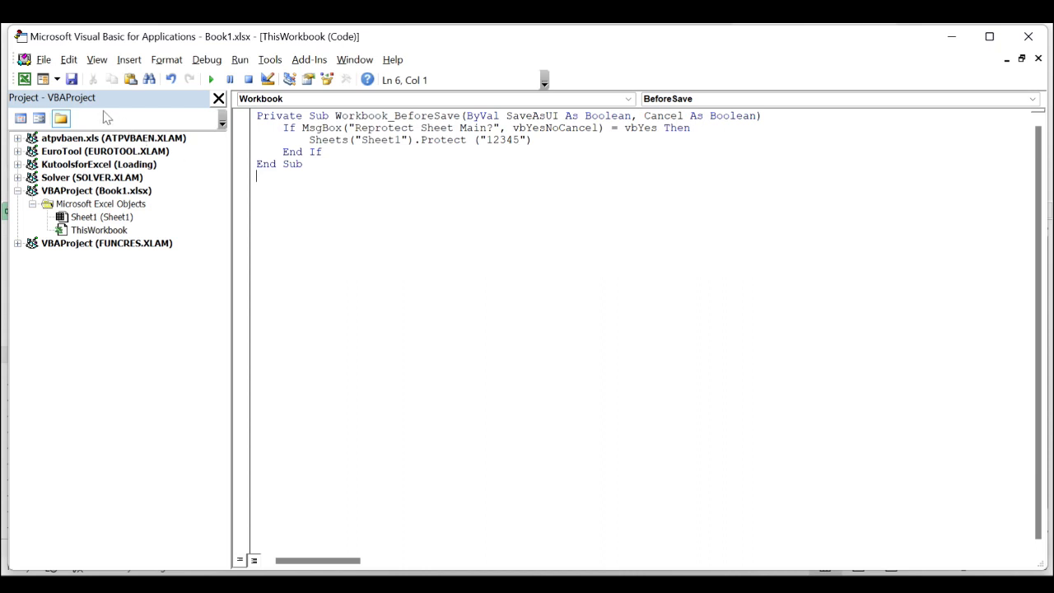
Save the workbook from the VBA editor, keeping it as a macro-free workbook.
left_click(71, 80)
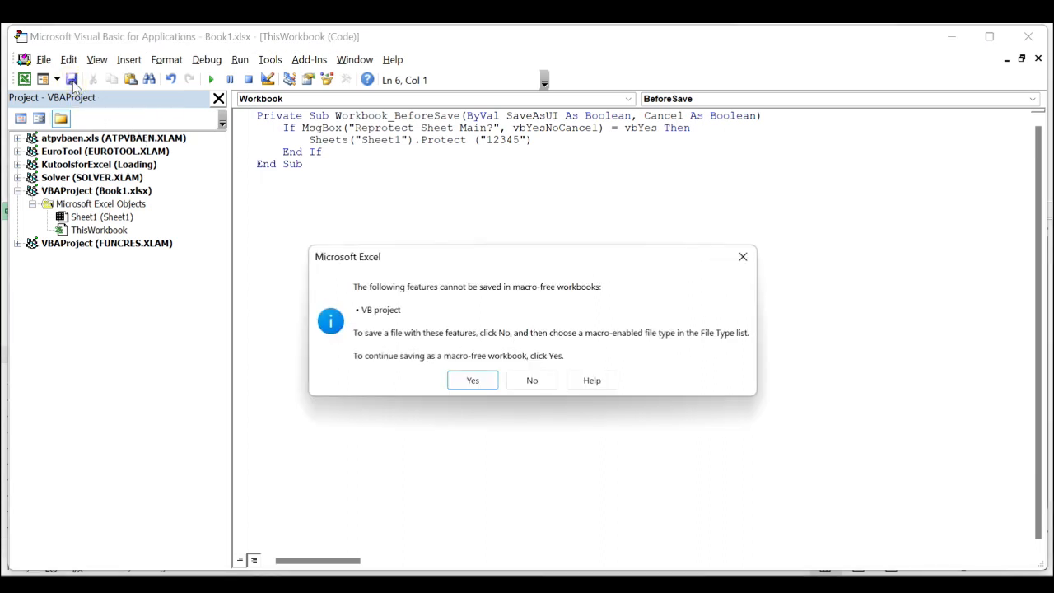
mouse_move(426, 379)
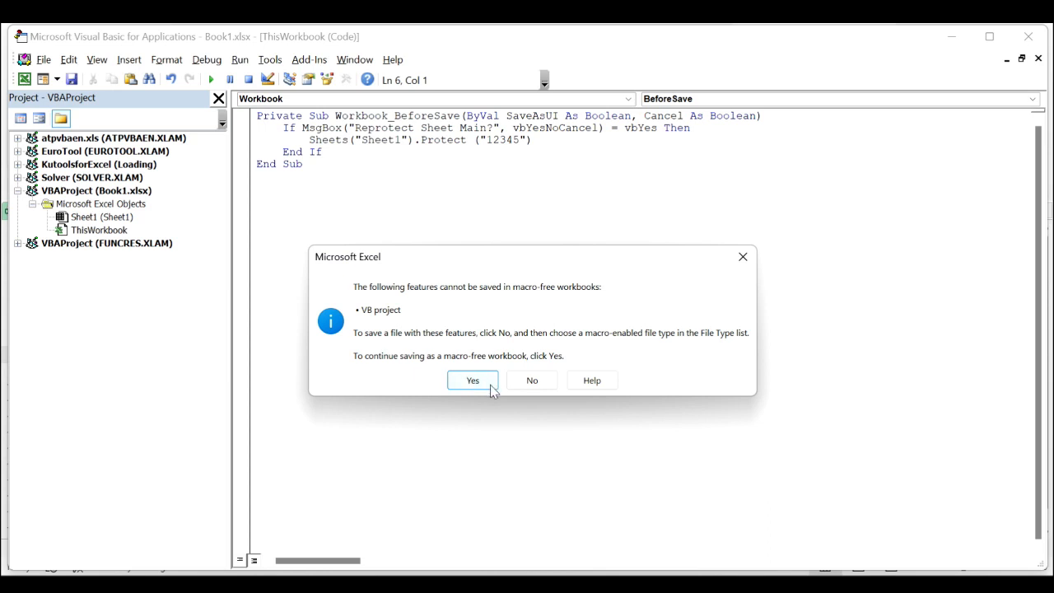
left_click(472, 380)
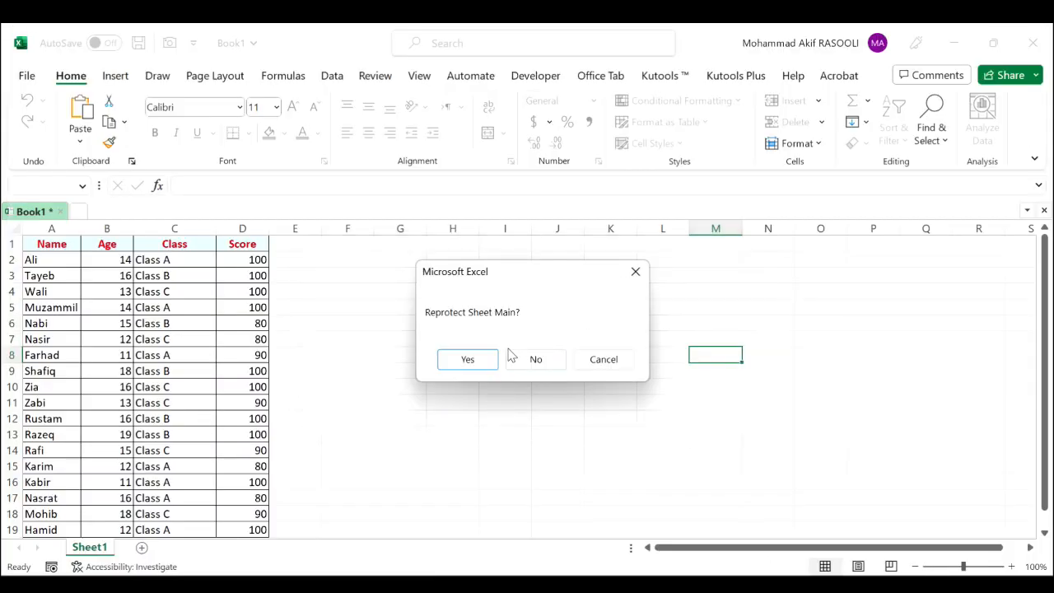
mouse_move(504, 387)
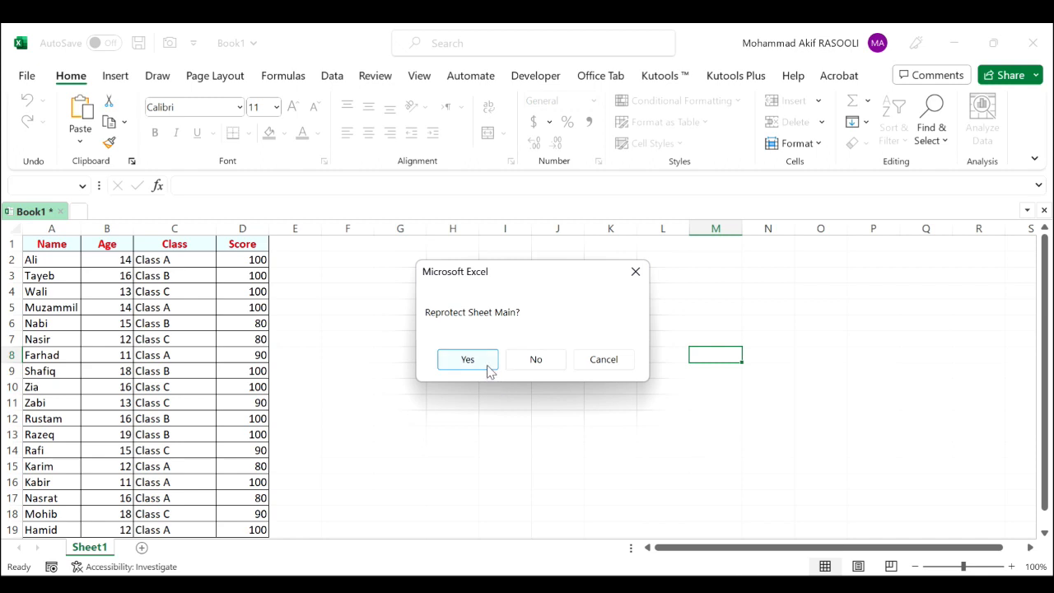
Accept reprotecting Sheet1, then dismiss the protected-sheet warning after trying to edit a score.
left_click(467, 359)
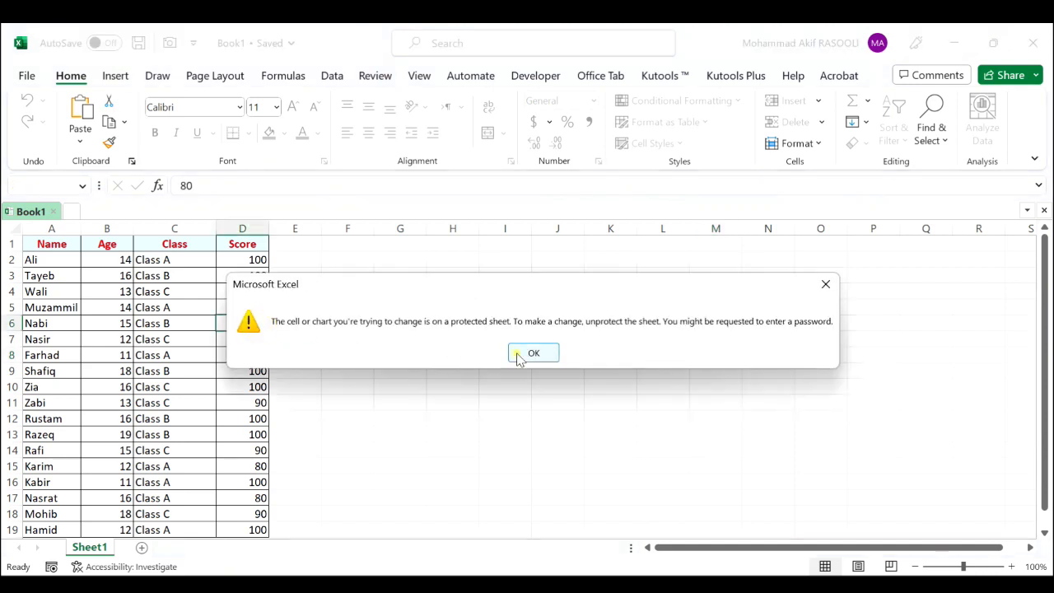
left_click(532, 352)
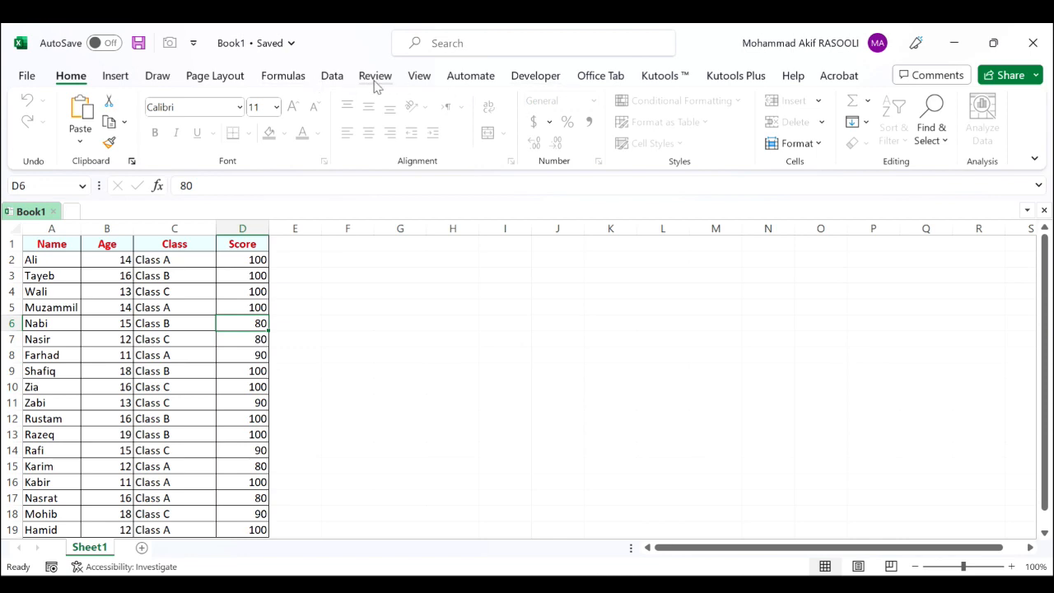
Unprotect Sheet1 from the Review tab by confirming the password.
left_click(722, 115)
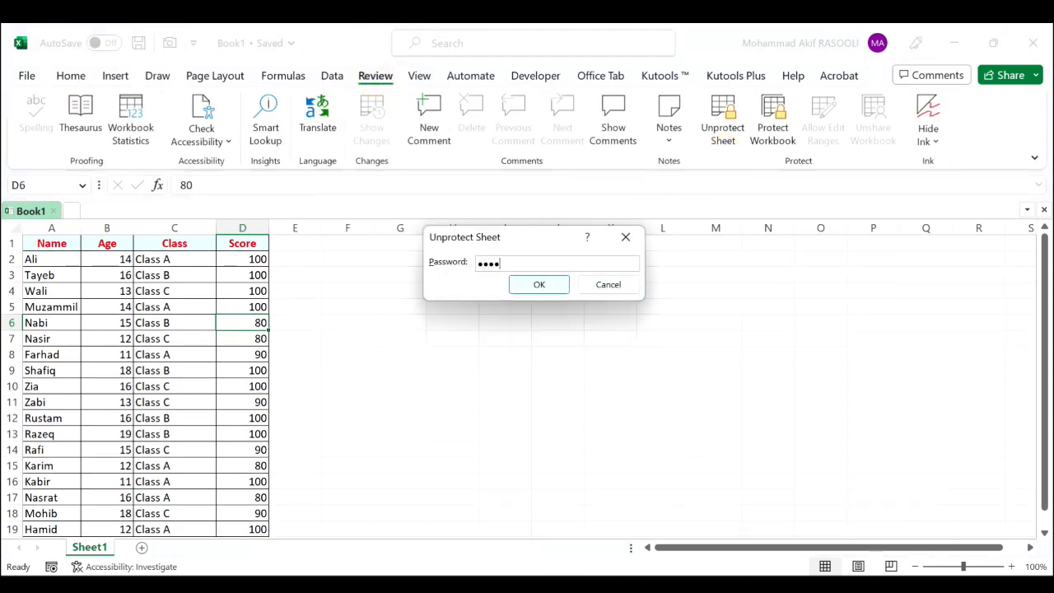
left_click(538, 284)
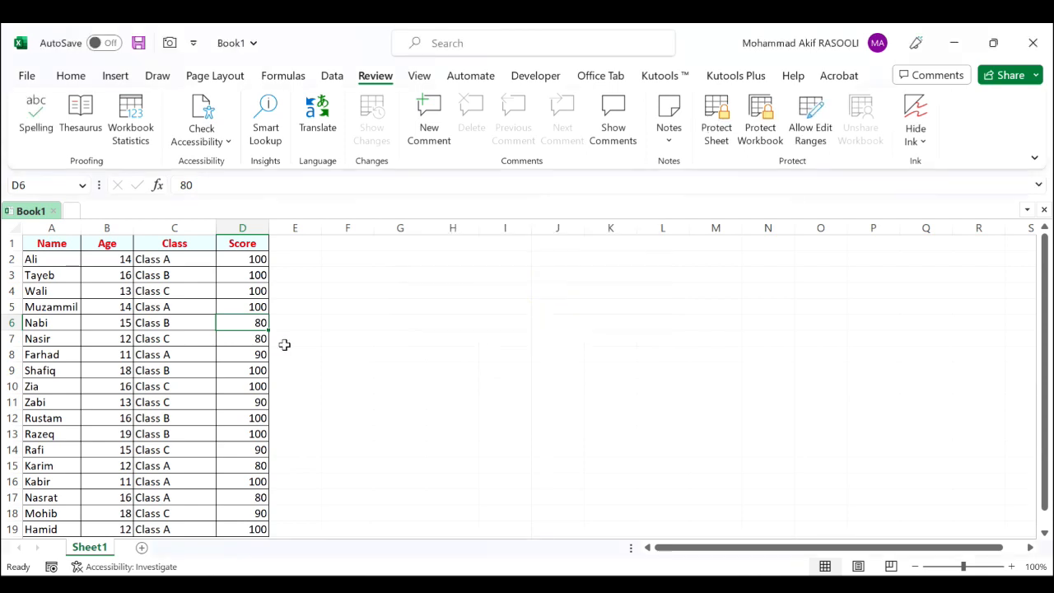
mouse_move(340, 401)
type("90")
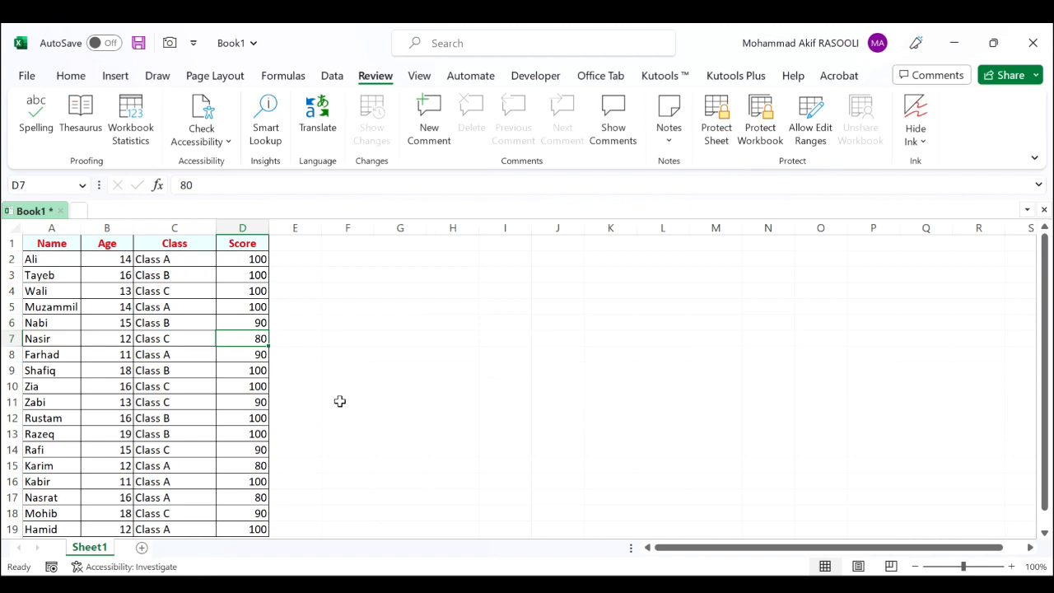
Enter 100 as Nasir's score in D7 and commit it.
type("100")
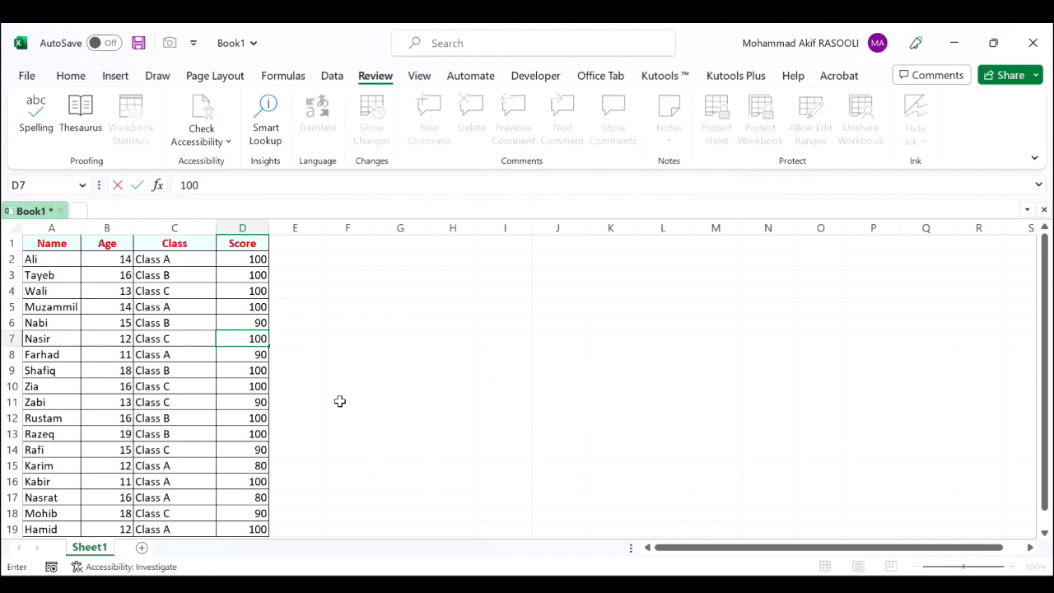
left_click(347, 402)
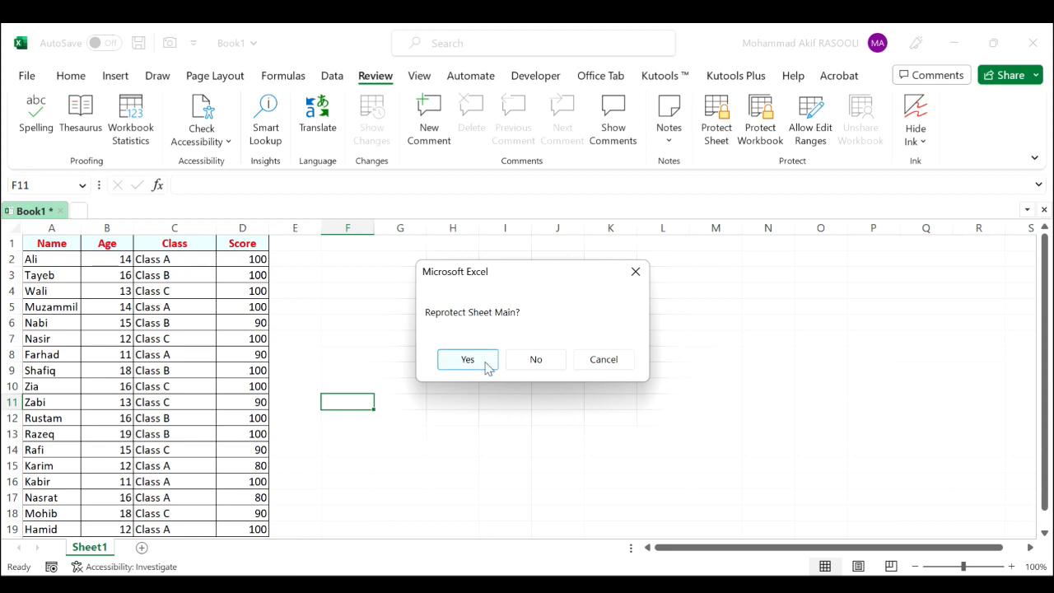
Answer Yes to 'Reprotect Sheet Main?' and select an empty cell beside the table.
left_click(467, 359)
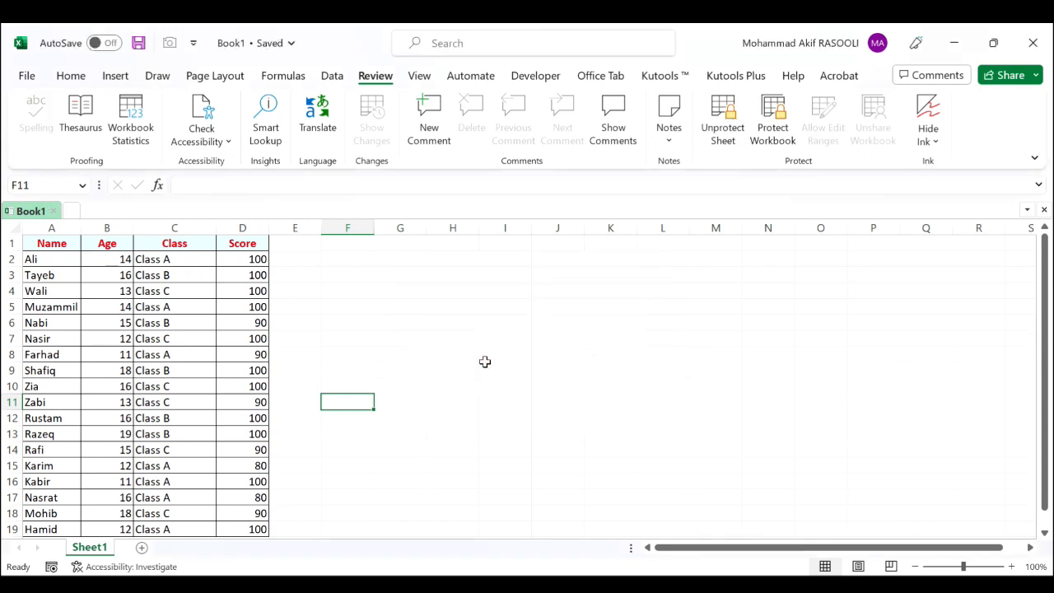
mouse_move(584, 328)
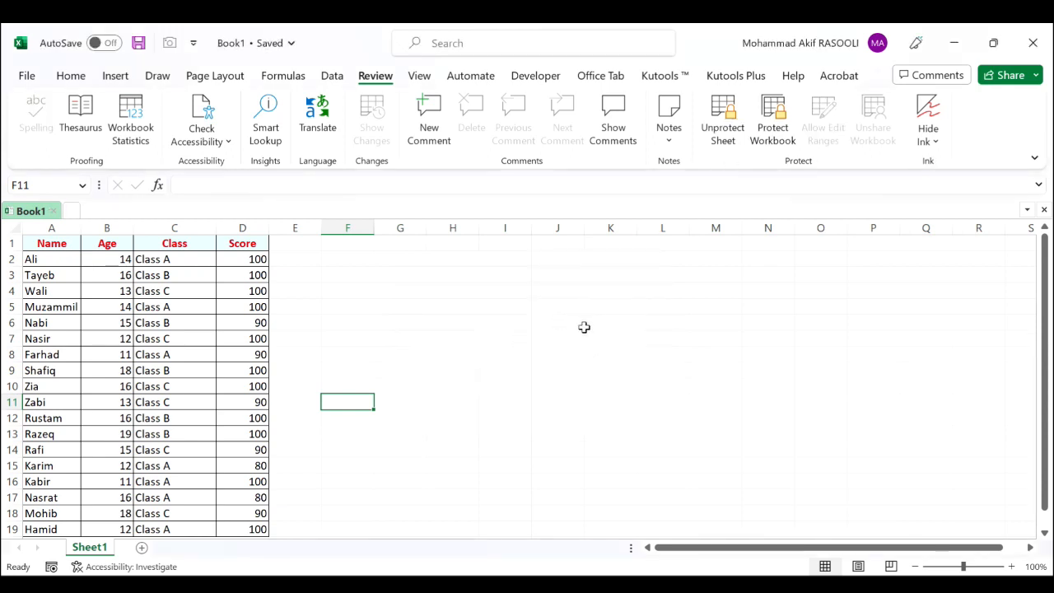
left_click(557, 339)
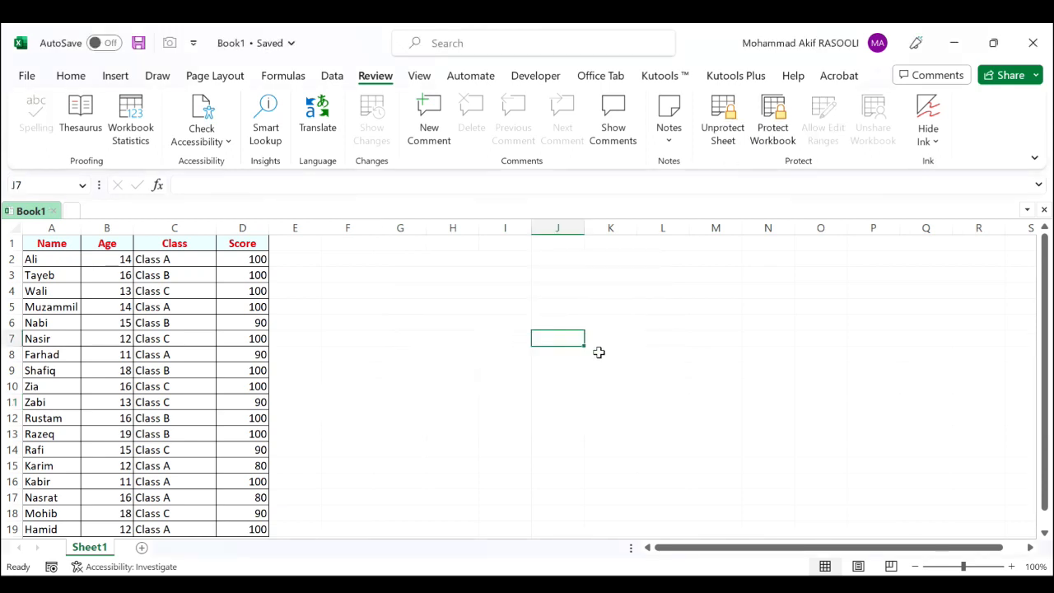